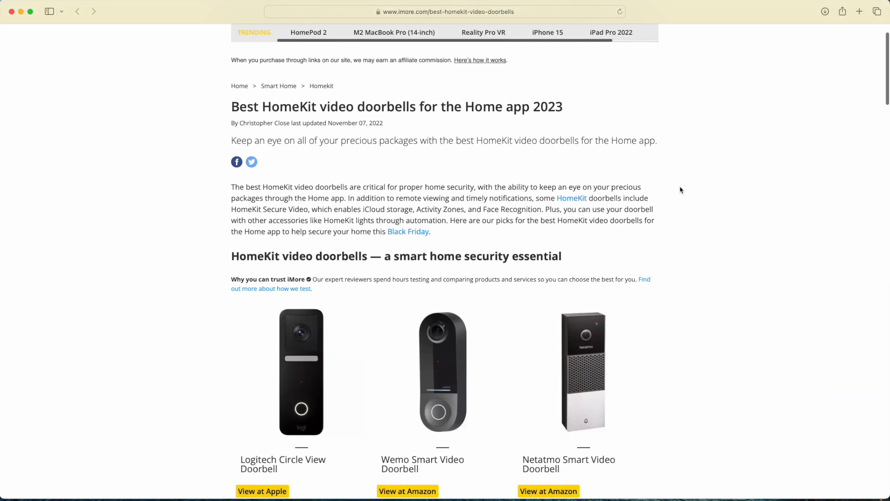
scroll("down", 3)
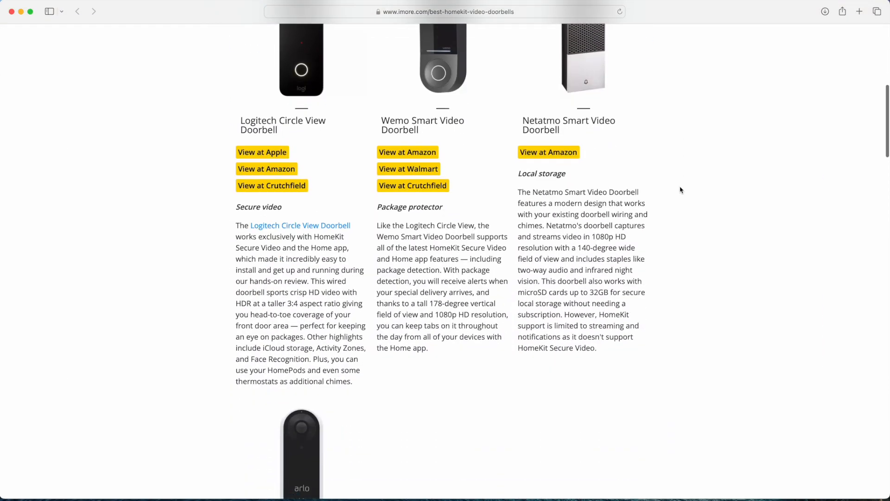
scroll("down", 3)
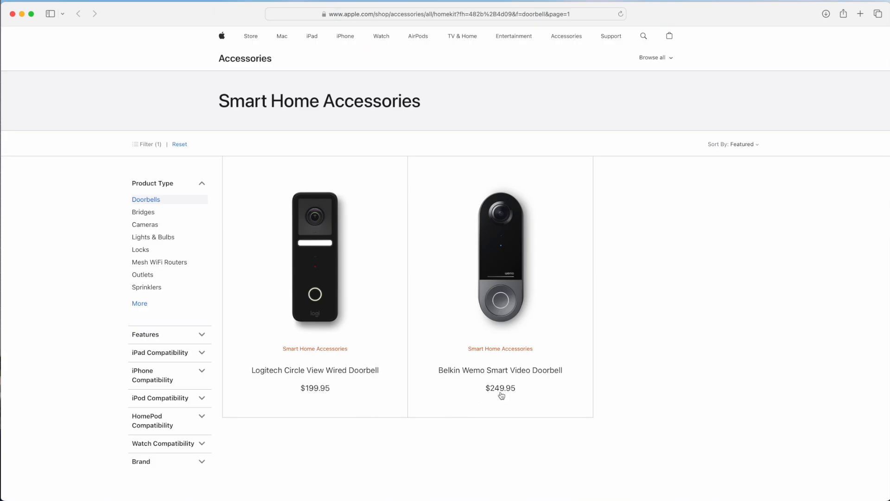
mouse_move(583, 358)
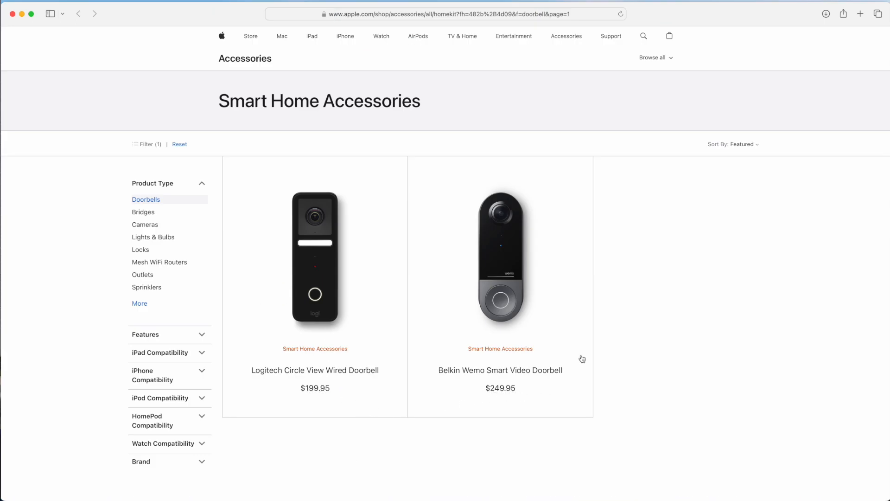